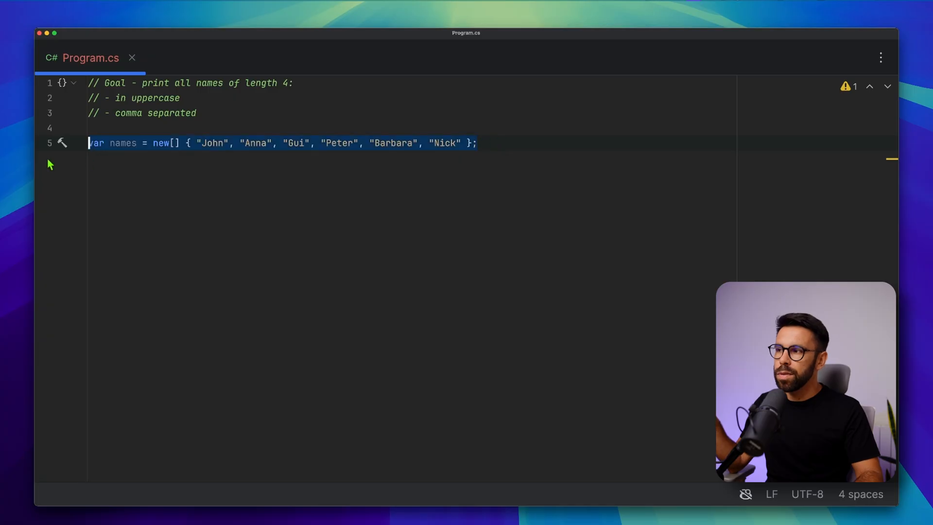
pyautogui.moveTo(215, 78)
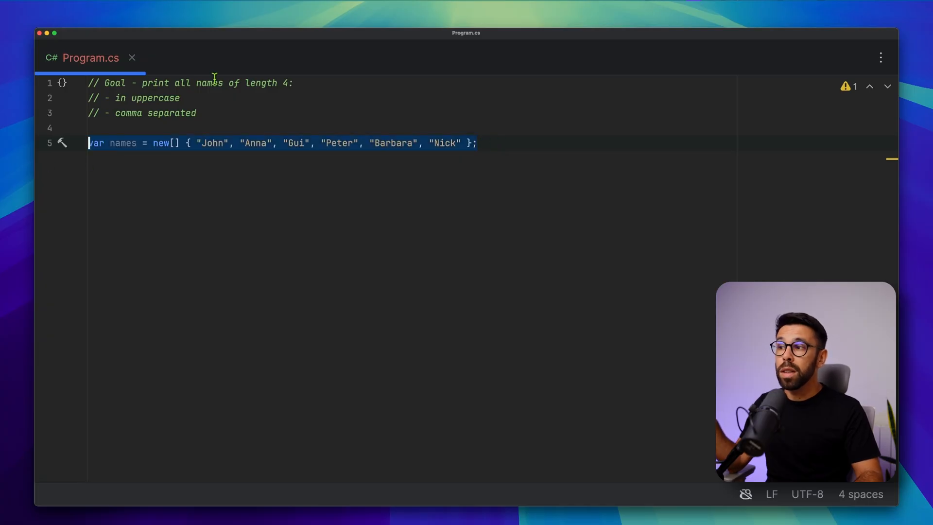
# Step: Start a for loop over every index of the names array below its declaration
pyautogui.click(290, 82)
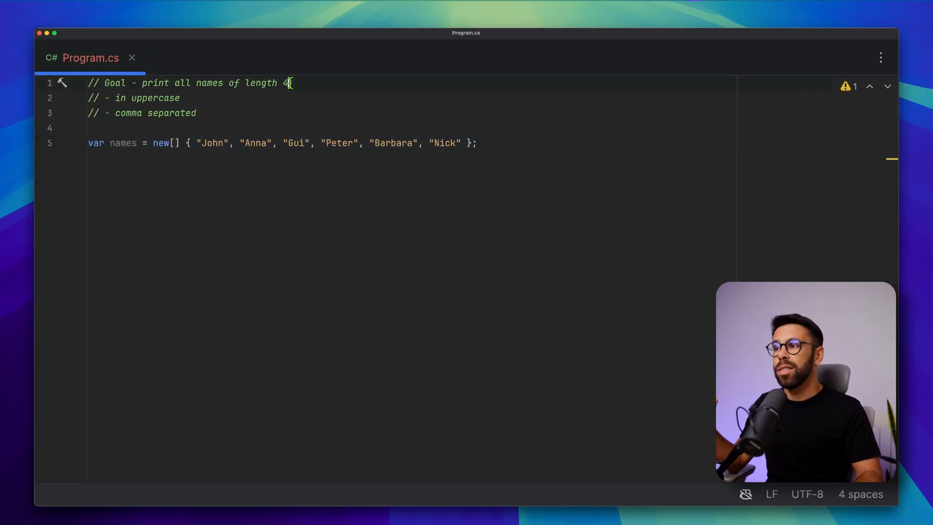
pyautogui.write(':')
pyautogui.write('for(int i = 0; i < names.Length; i++)')
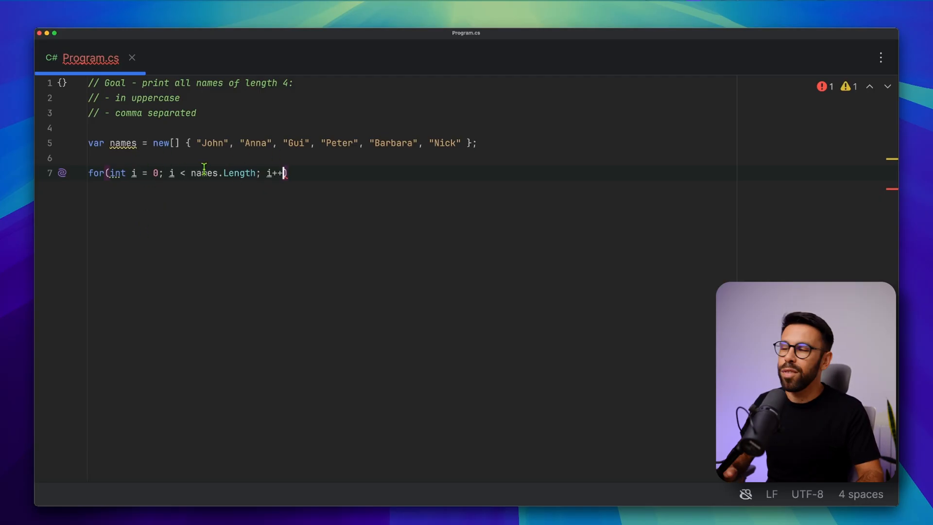
pyautogui.moveTo(205, 173)
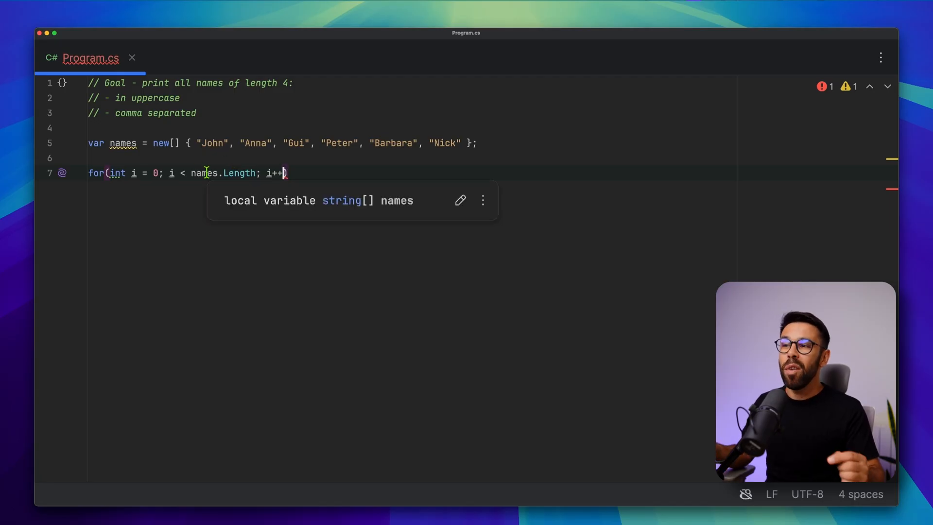
pyautogui.moveTo(216, 189)
pyautogui.write('{')
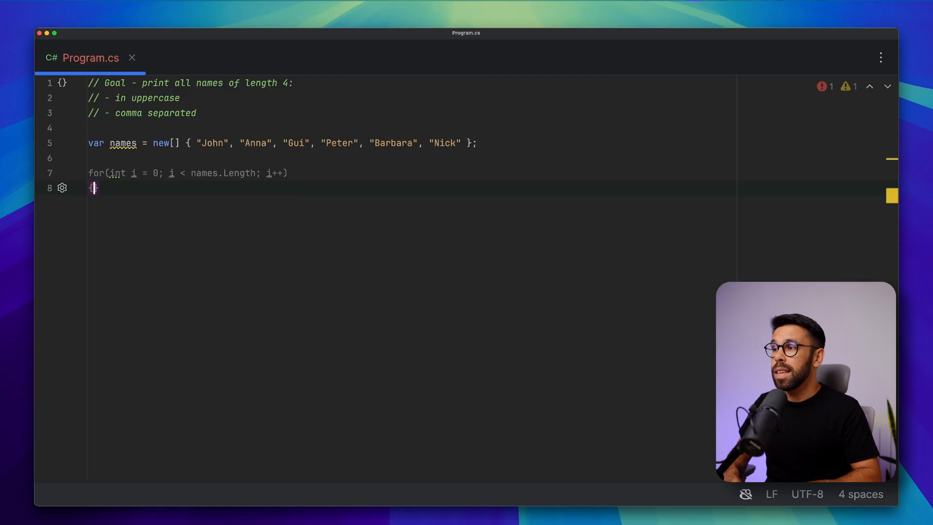
# Step: Add a loop body with if(names[i].Length == 4) printing Console.WriteLine(names[i])
pyautogui.press('Enter')
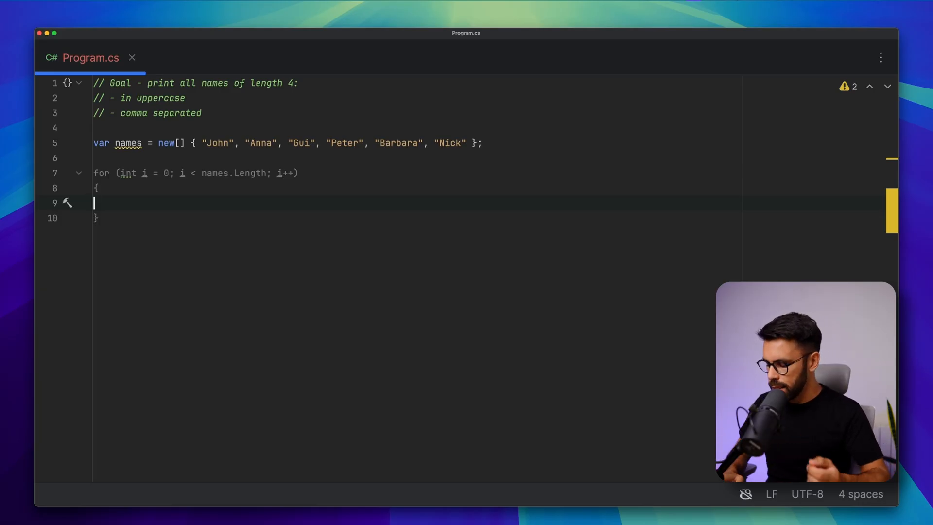
pyautogui.write('if(names[i].Length == 4)')
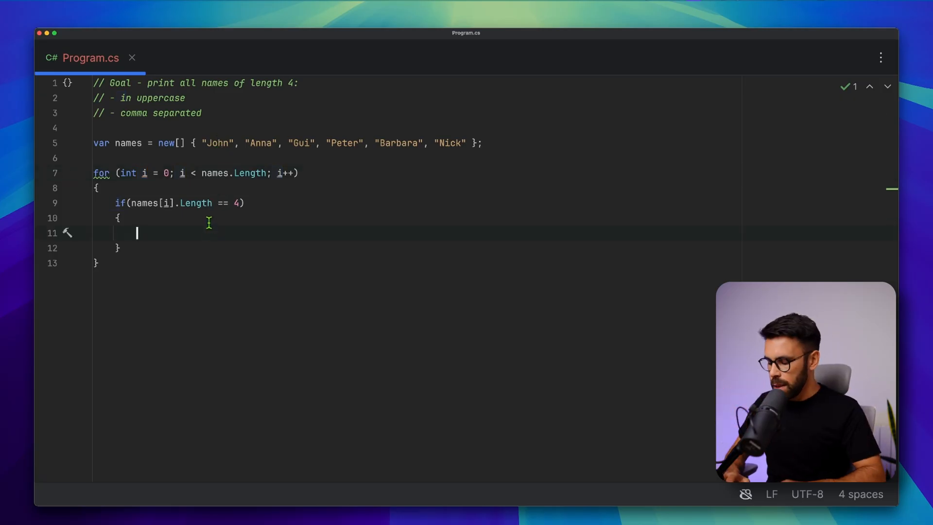
pyautogui.write('Console.WriteLine(names[i]);')
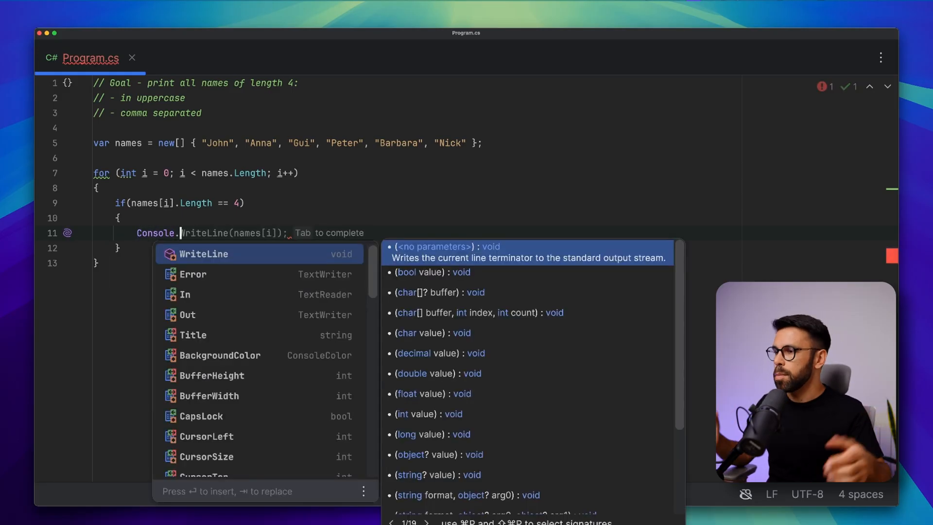
pyautogui.press('Escape')
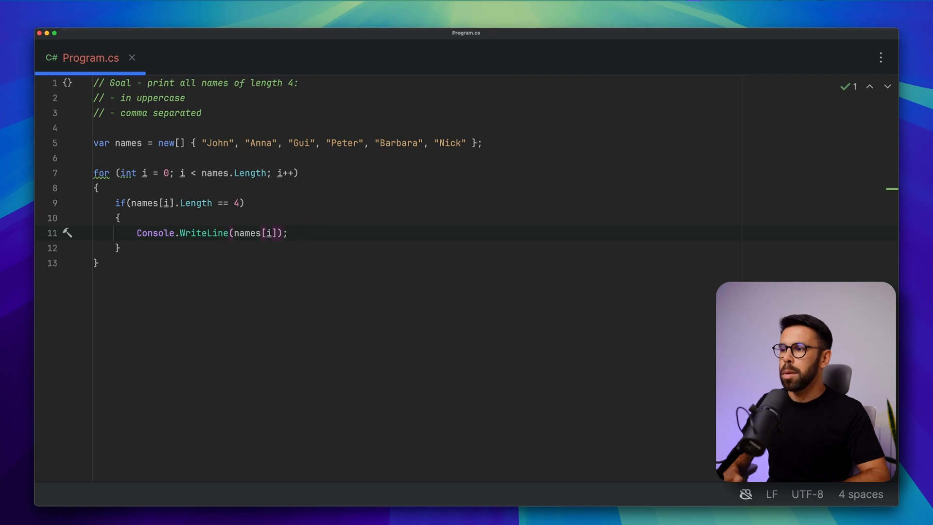
# Step: Write each matching name with ToUpper() and no line break, then write a comma
pyautogui.write('.UP')
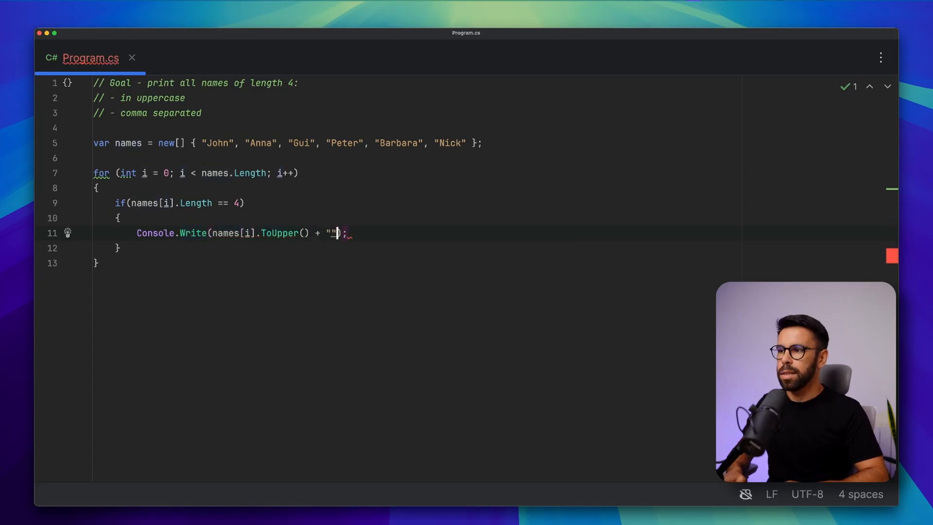
pyautogui.write(',");')
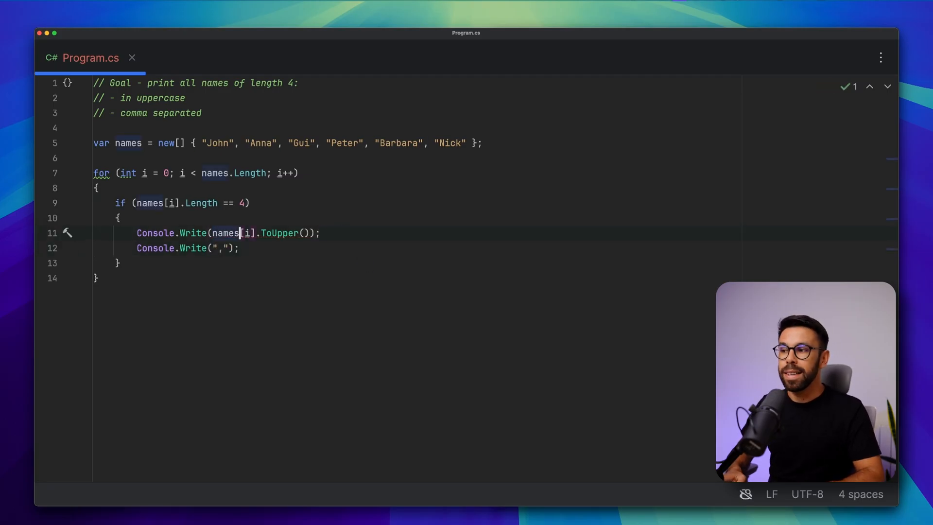
# Step: Guard the comma write with if(i != names.Length - 1) and add a name starting with G
pyautogui.write('if(i != names.Length - 1)')
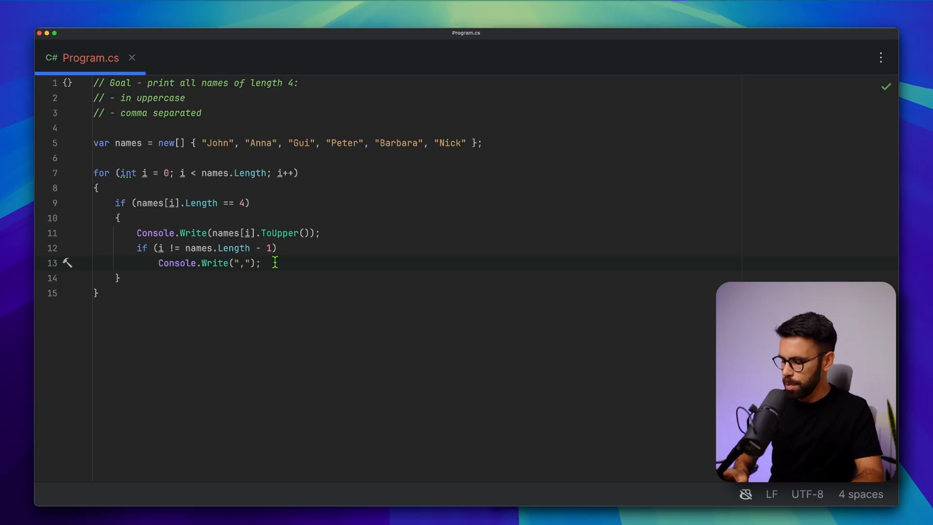
pyautogui.write('"G"')
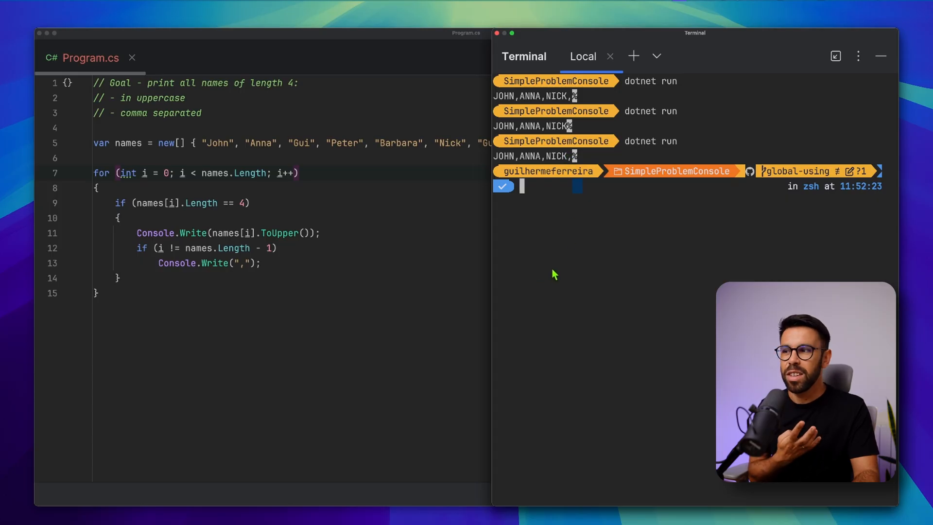
pyautogui.moveTo(546, 270)
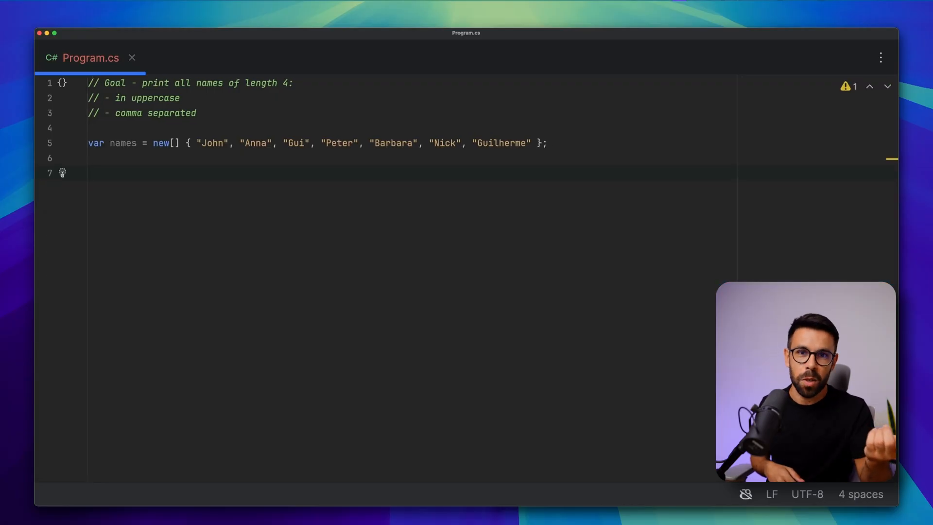
# Step: Type names.Where(n => n.Length == 4); on line 7
pyautogui.write('names.Where(n => n.Length == 4);')
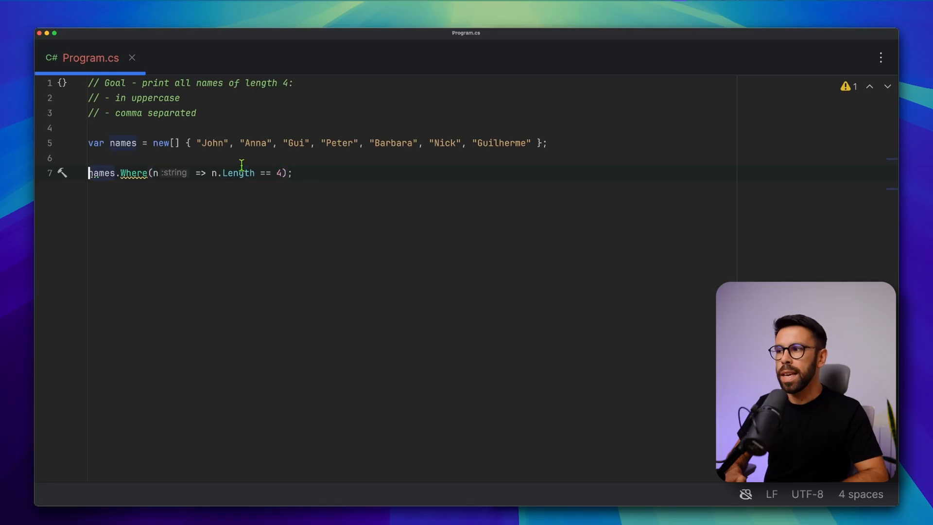
# Step: Assign the query to var namesToPrint and print string.Join(",", namesToPrint)
pyautogui.press('Enter')
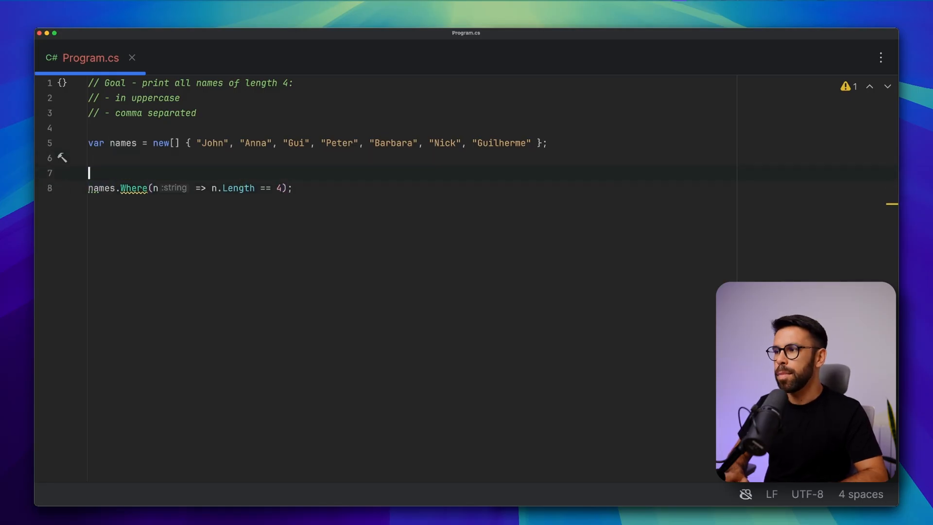
pyautogui.write('var namesToPrint =')
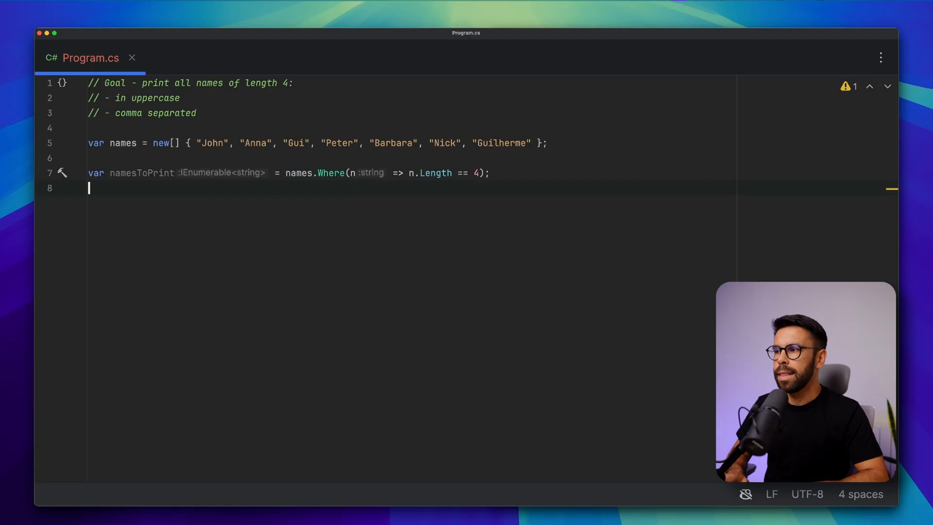
pyautogui.write('Console.WriteLine(string.Join(",", namesToPrint));')
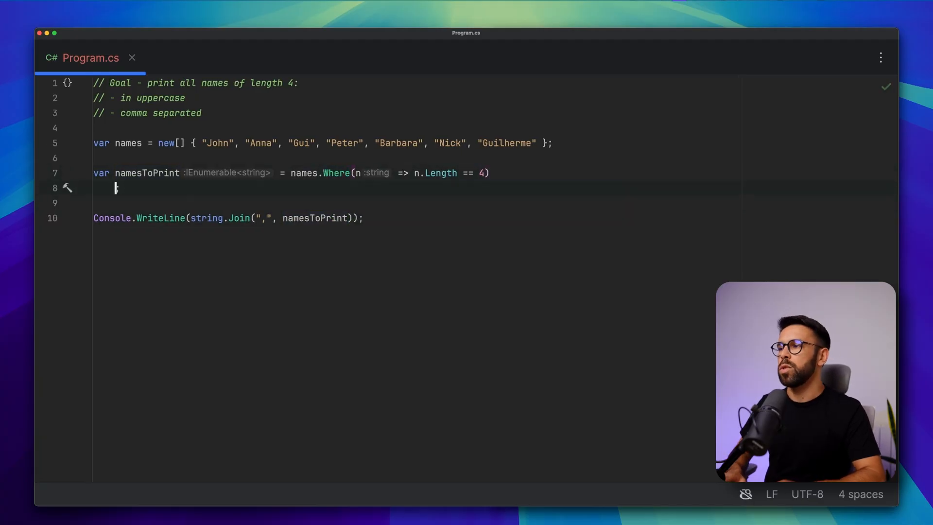
# Step: Append .Select(n => n.ToUpper()) after the Where call, splitting the chain across lines
pyautogui.write('.Select()')
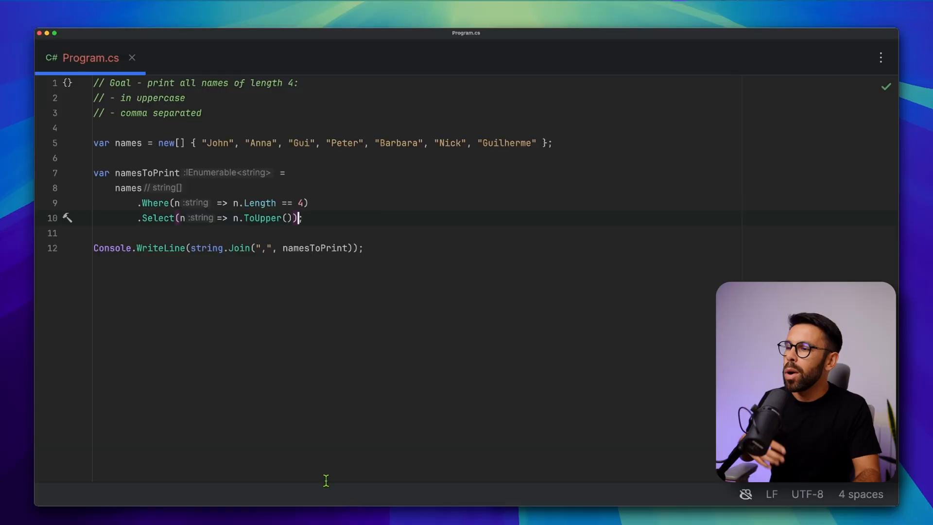
pyautogui.moveTo(259, 334)
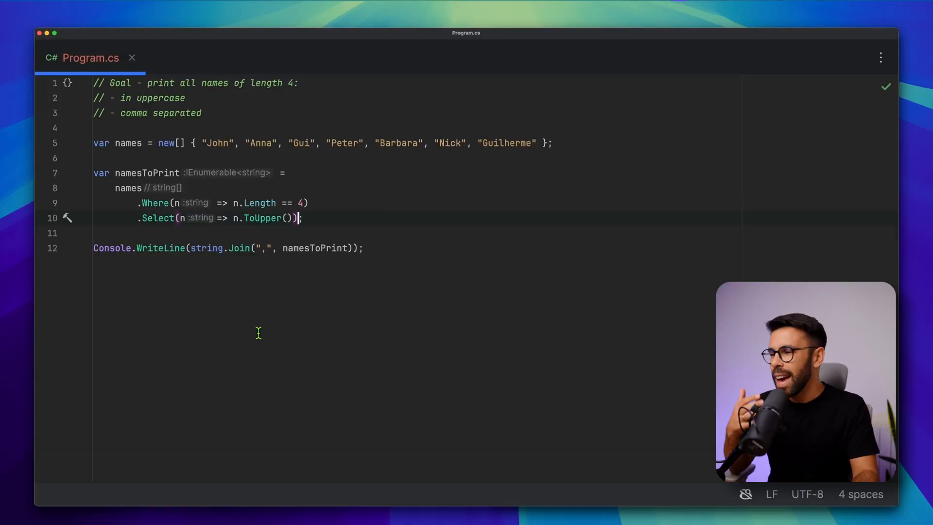
pyautogui.moveTo(260, 326)
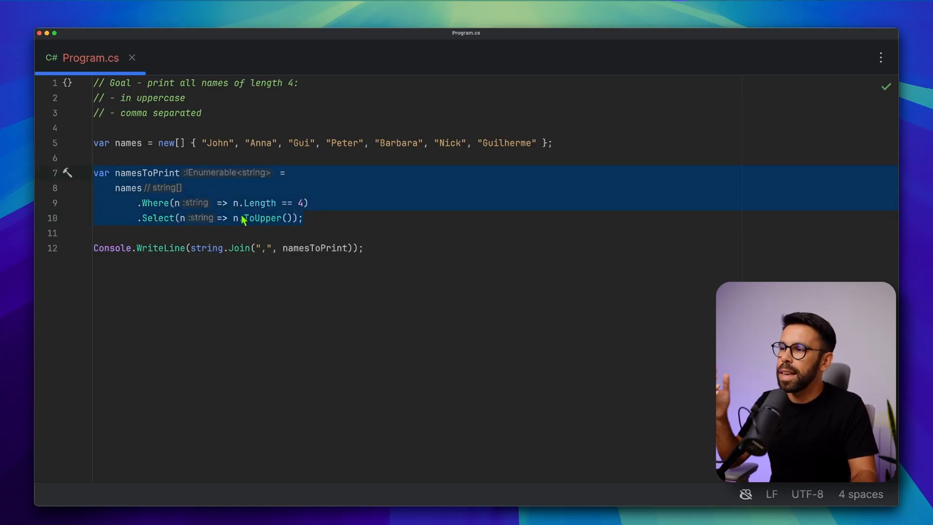
pyautogui.moveTo(269, 232)
pyautogui.write('.Aggregate((a,b)=> a + "," + b);')
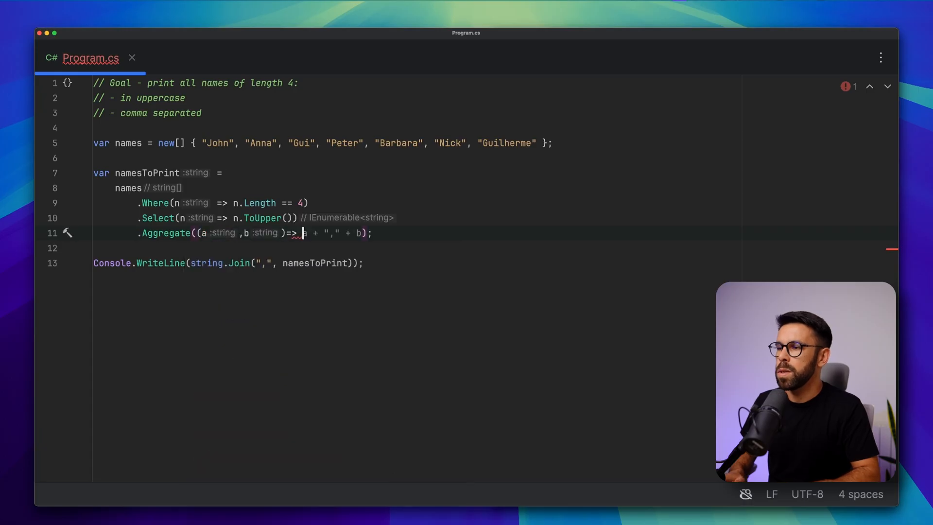
# Step: Combine names in the Aggregate lambda with the interpolated string $"{a},{b}"
pyautogui.write('$"{a},{b}"')
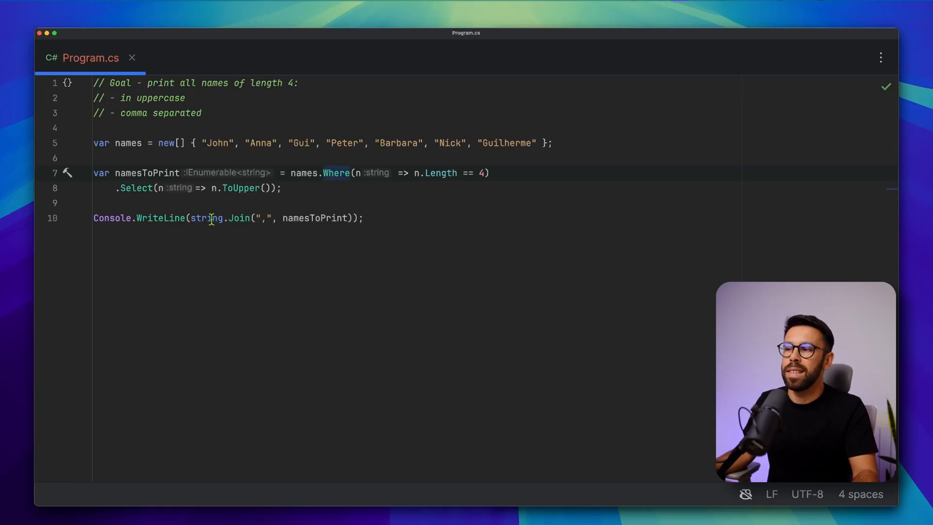
pyautogui.moveTo(259, 247)
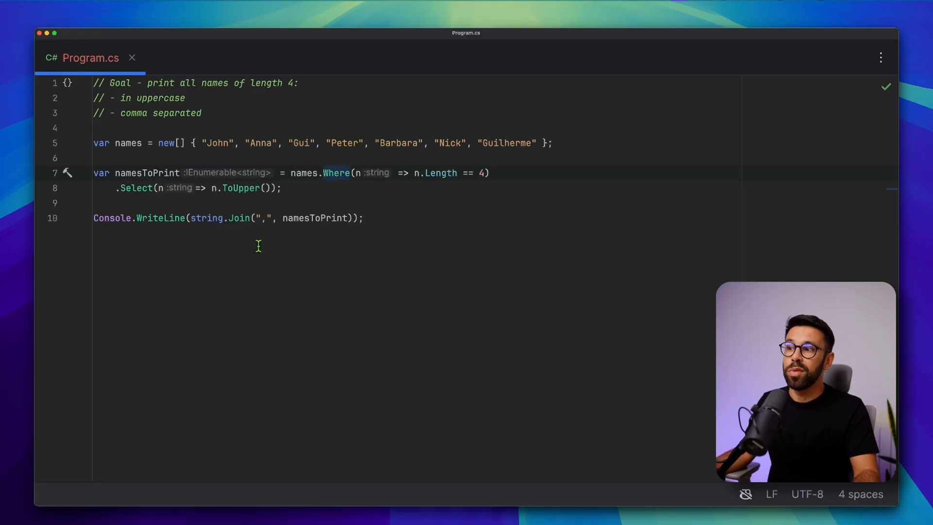